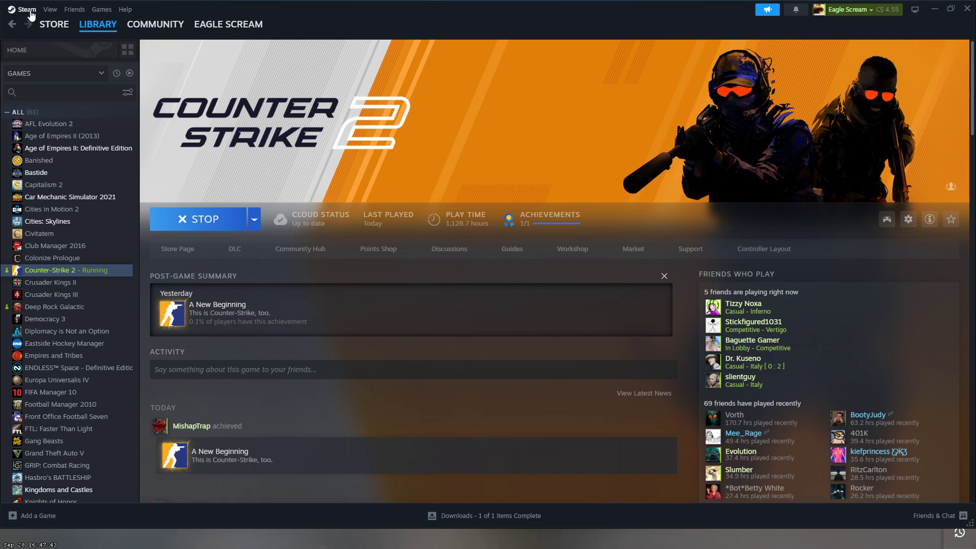
Open the Steam settings window from the Steam menu in the library.
click(27, 9)
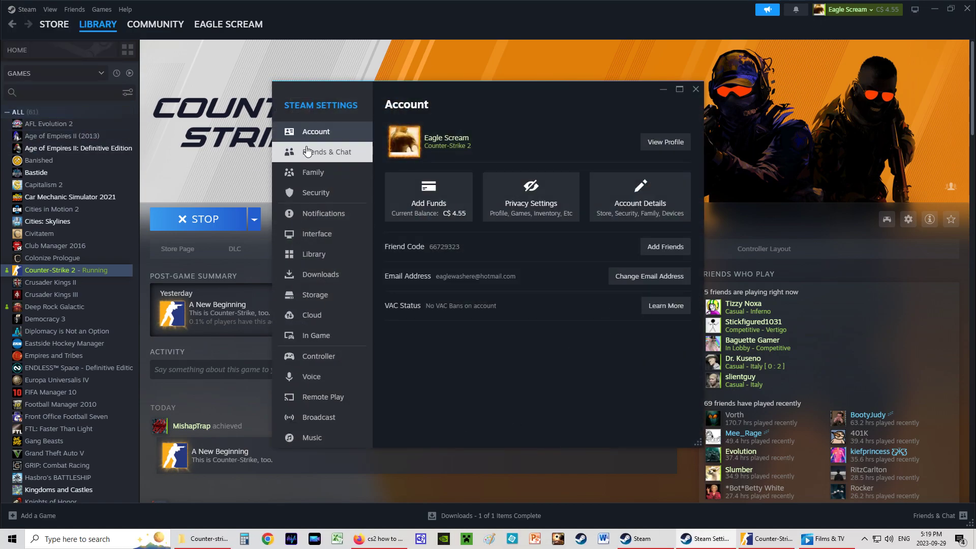
mouse_move(406, 401)
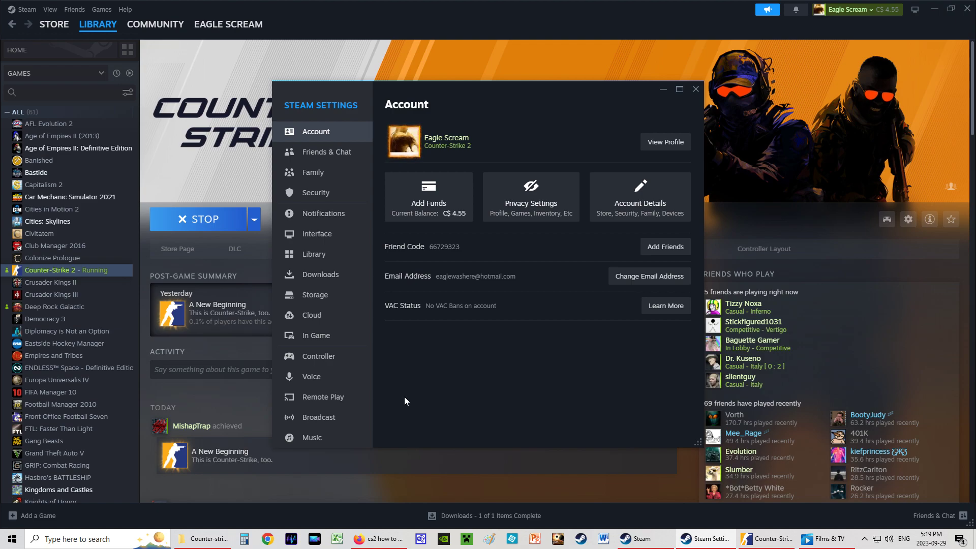
mouse_move(313, 380)
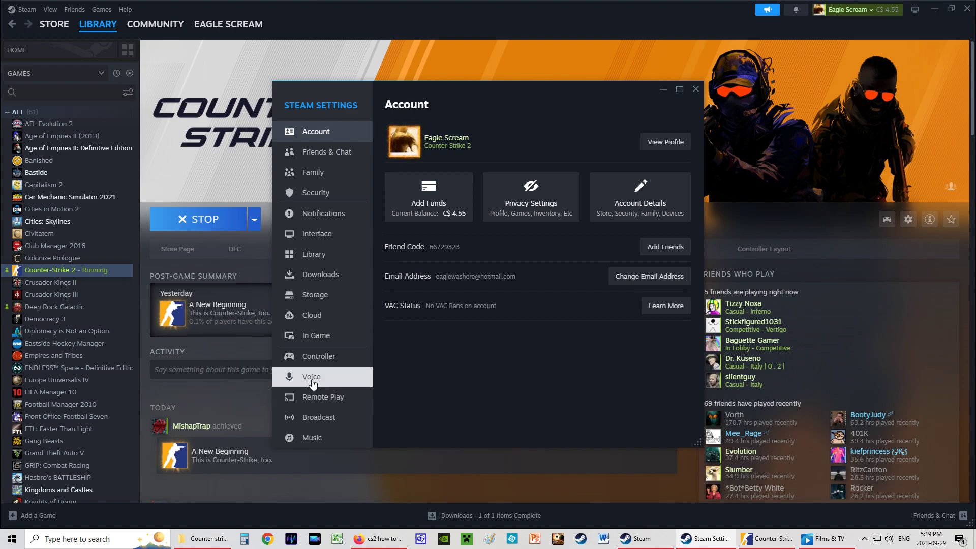
Go to the Voice settings page and start a microphone test.
click(311, 376)
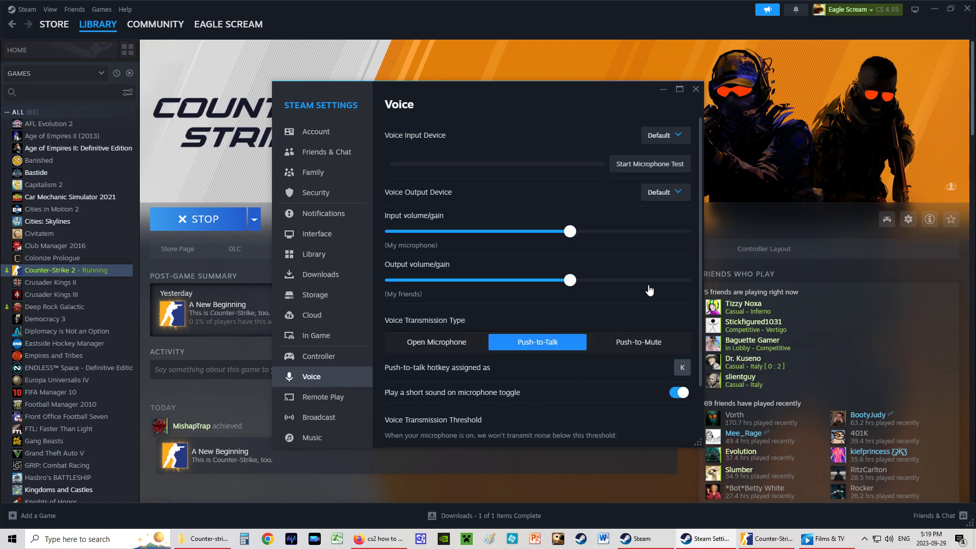
click(650, 163)
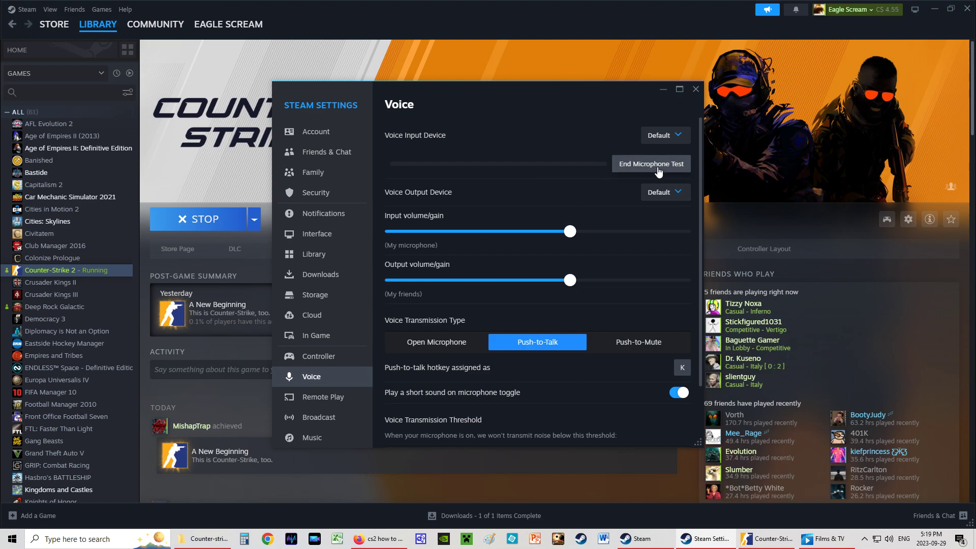
mouse_move(651, 383)
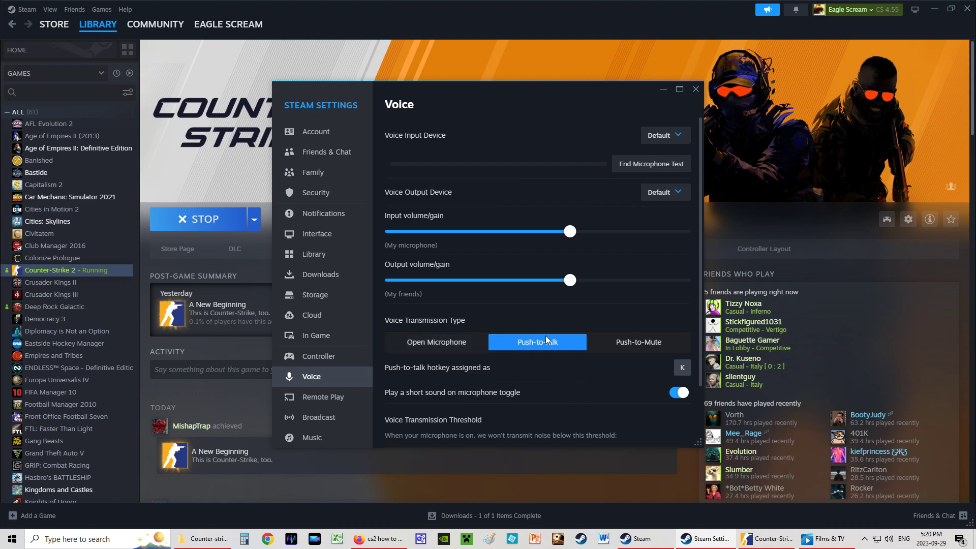
mouse_move(663, 376)
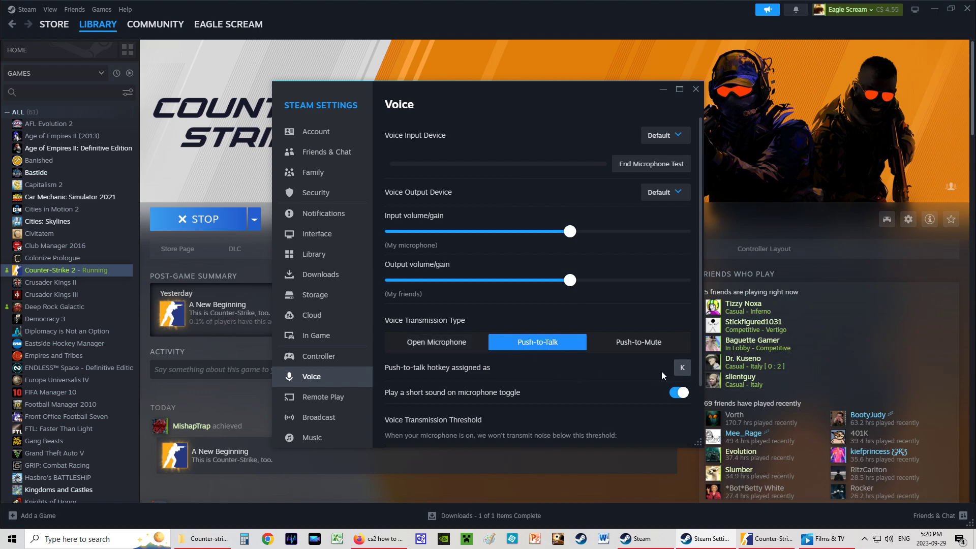
mouse_move(659, 375)
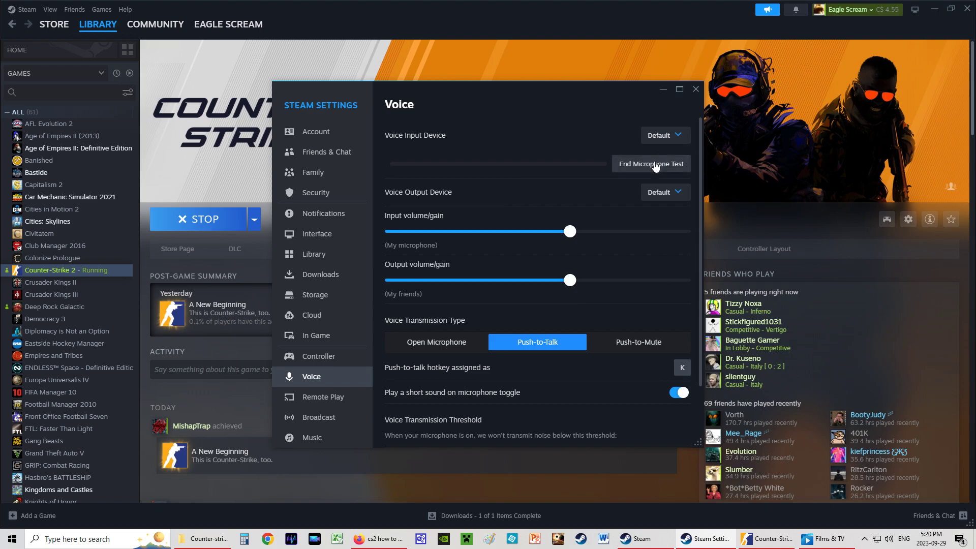
End the microphone test and show the Advanced Options (echo, noise cancellation, gain control).
click(651, 163)
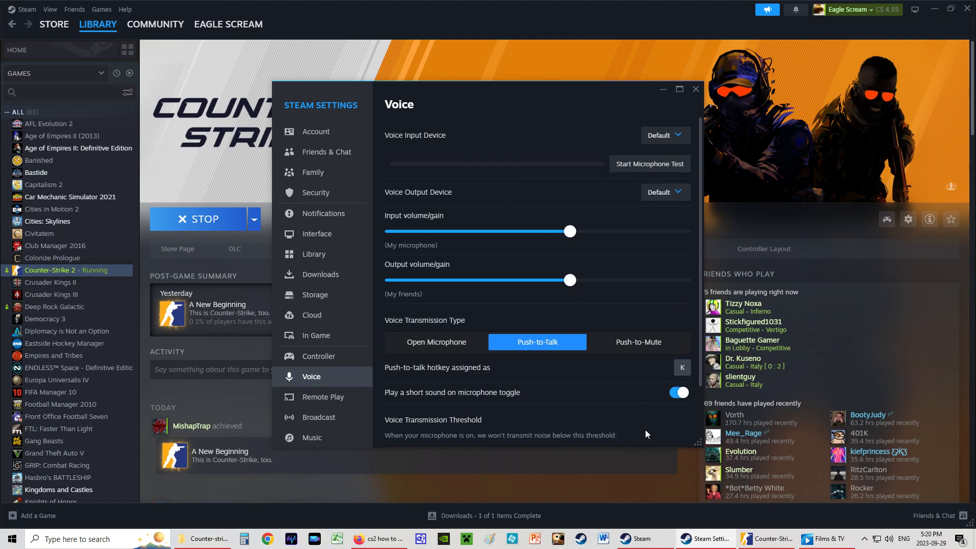
scroll(down, 3)
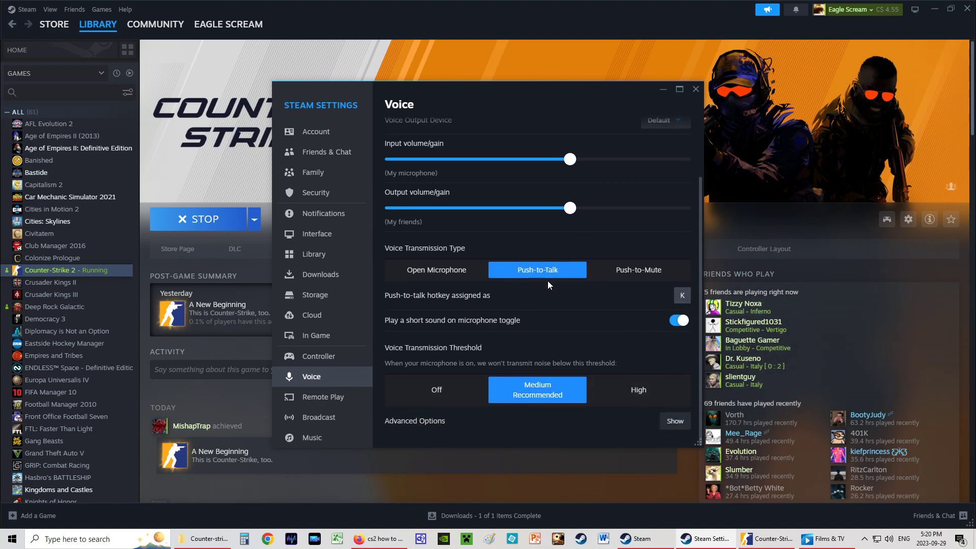
mouse_move(422, 284)
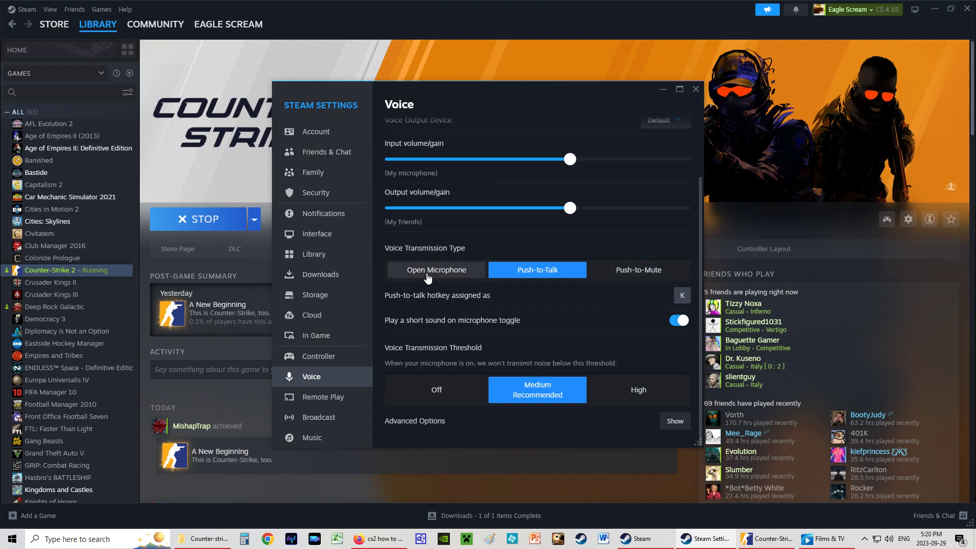
mouse_move(658, 432)
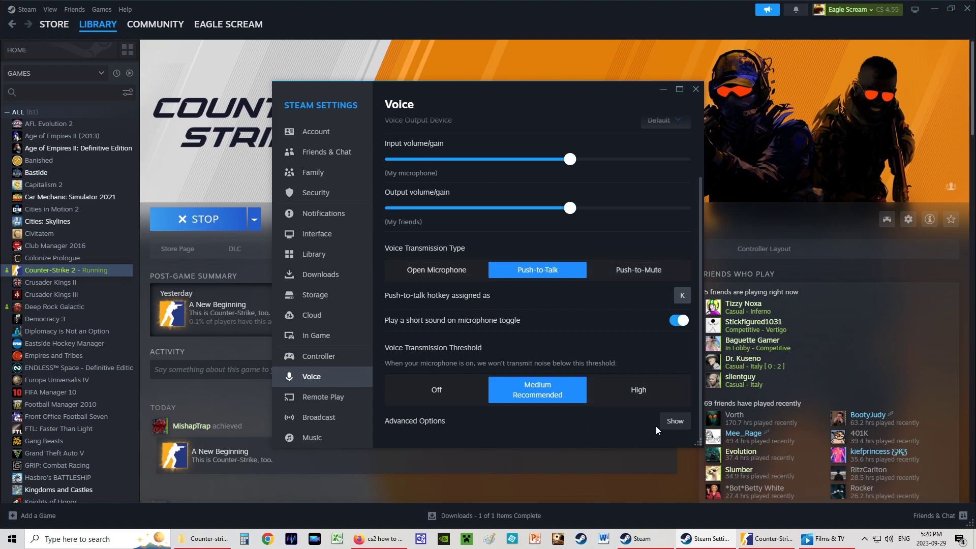
click(676, 421)
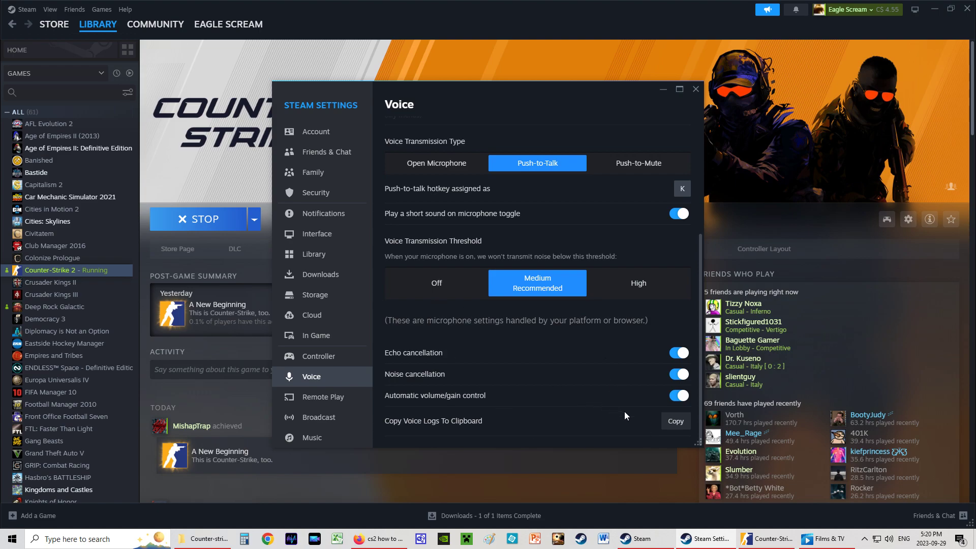
mouse_move(508, 378)
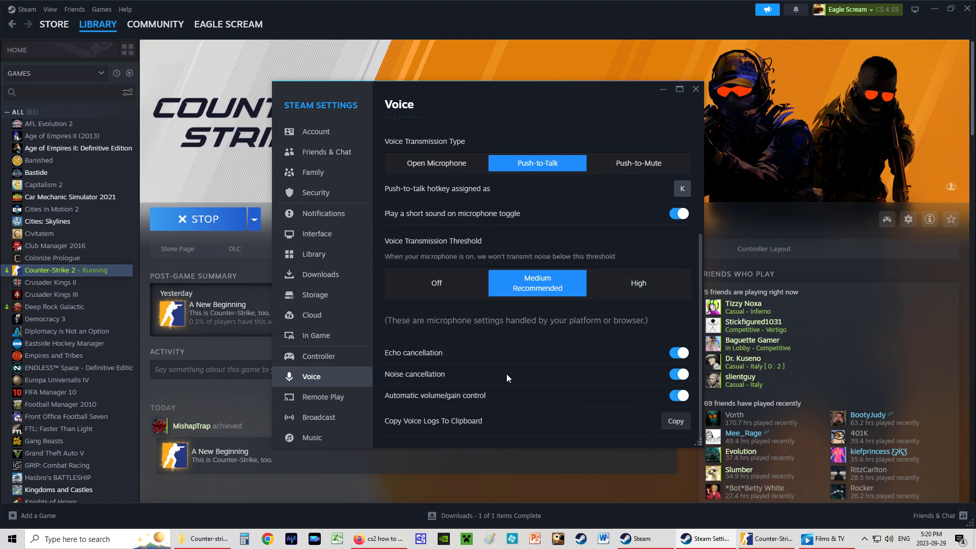